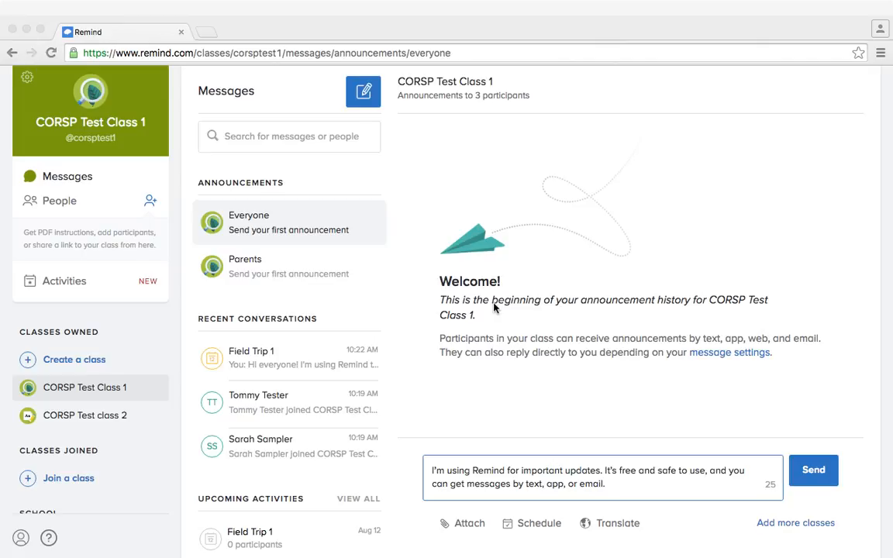
{"action": "mouse_move", "coordinate": [453, 203]}
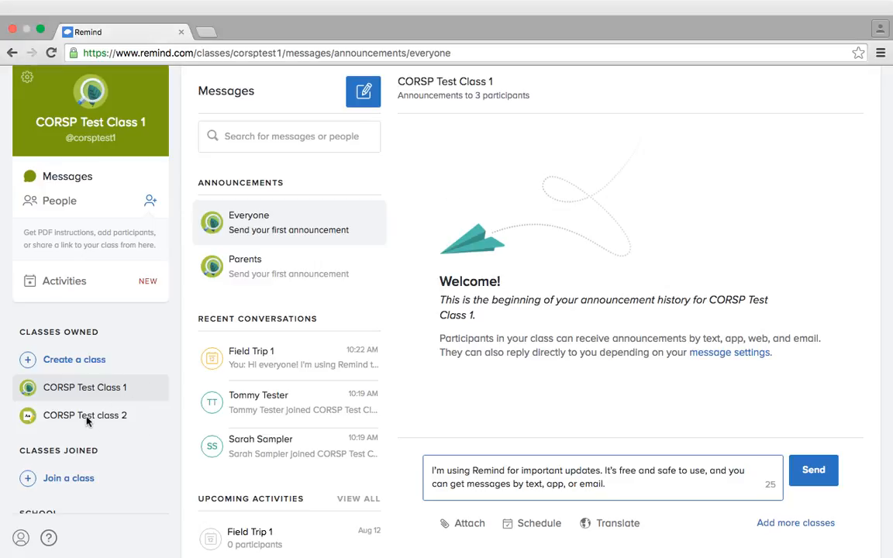
Switch from CORSP Test Class 1 to CORSP Test class 2 in the sidebar
{"action": "left_click", "coordinate": [85, 416]}
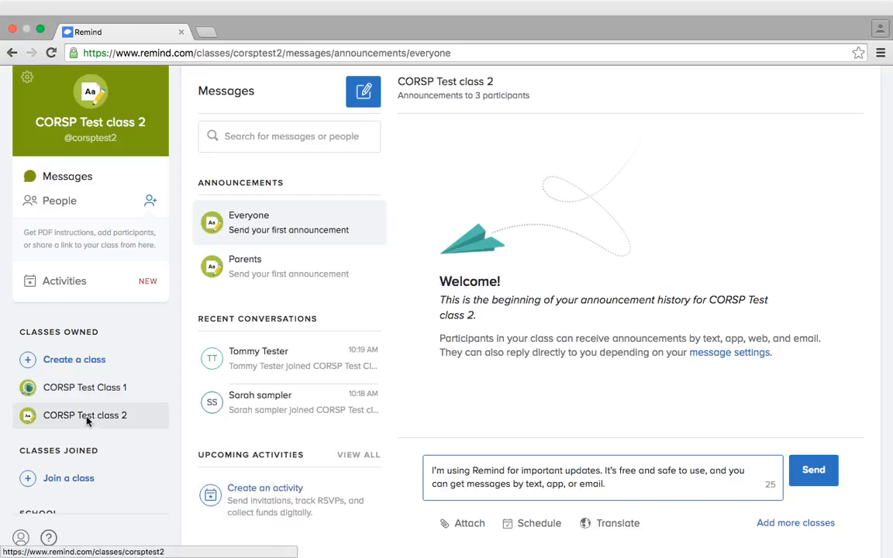
{"action": "mouse_move", "coordinate": [322, 378]}
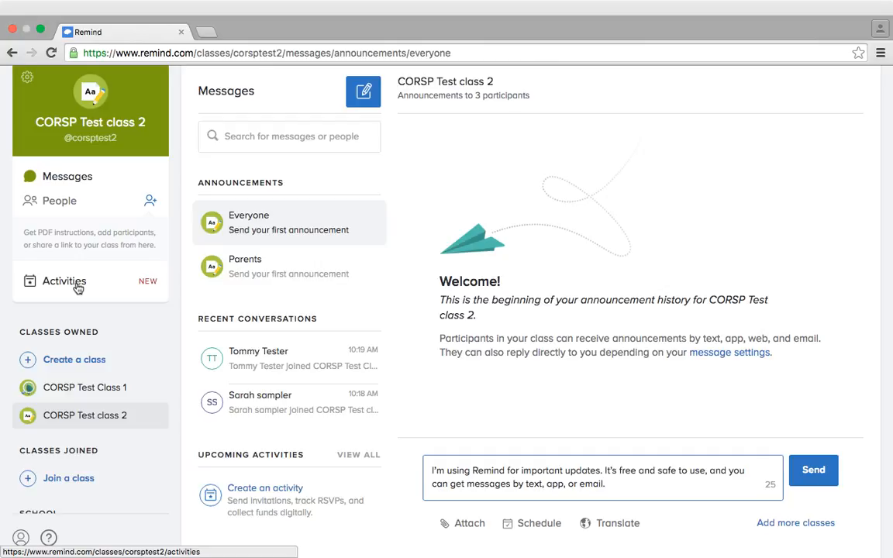
Go to the empty Activities page of CORSP Test class 2, after briefly revisiting Messages
{"action": "left_click", "coordinate": [64, 280]}
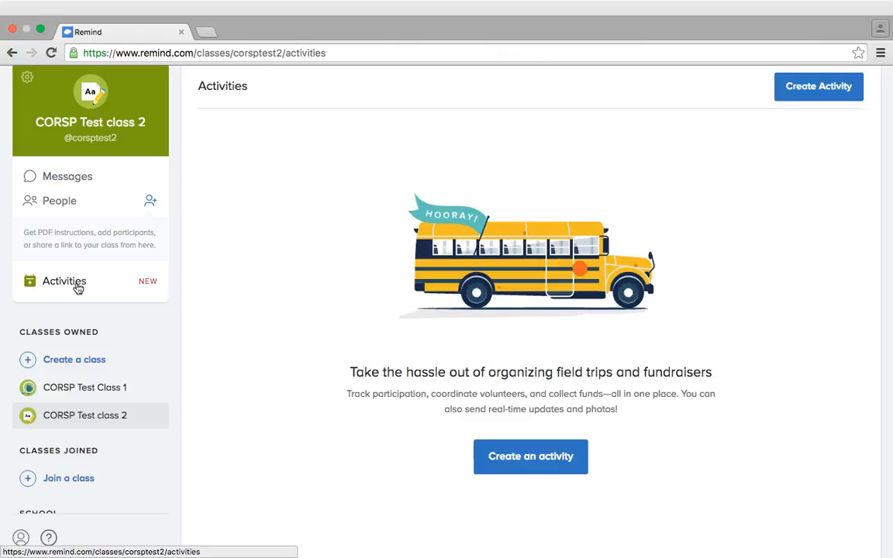
{"action": "mouse_move", "coordinate": [530, 455]}
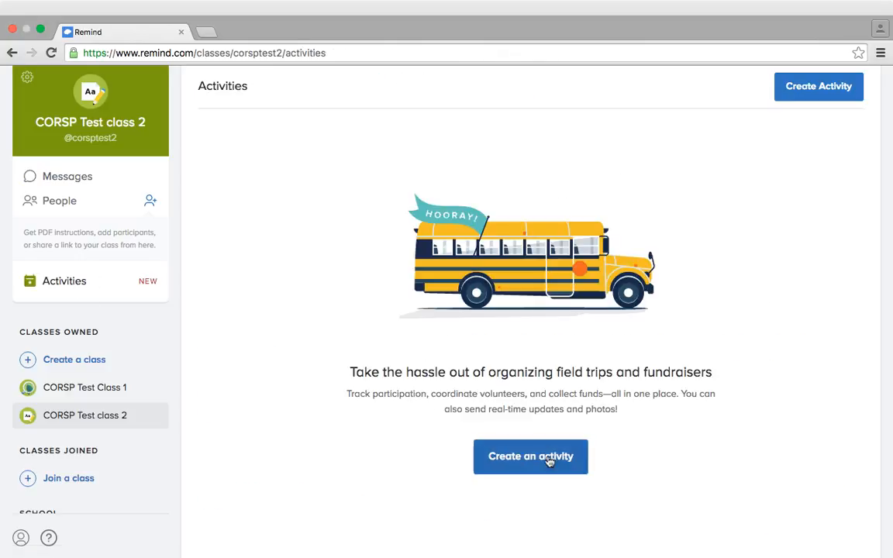
{"action": "mouse_move", "coordinate": [767, 69]}
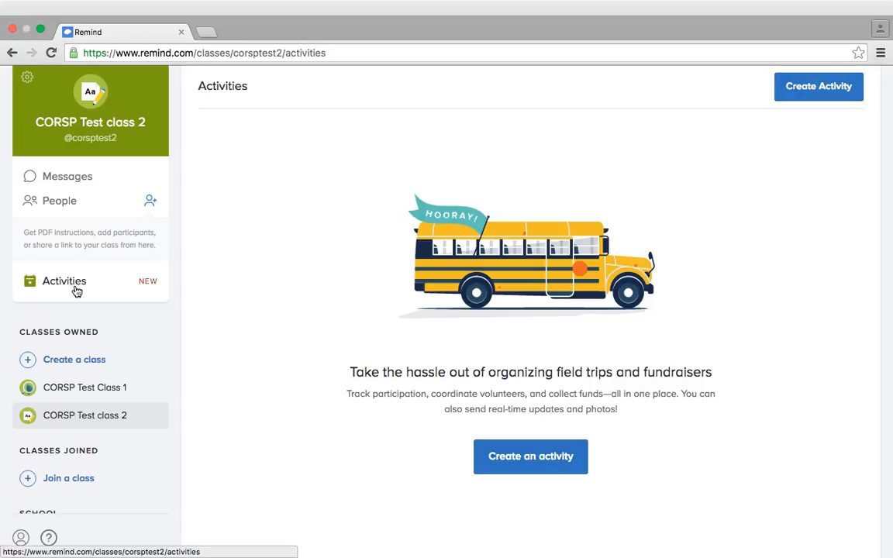
{"action": "left_click", "coordinate": [67, 176]}
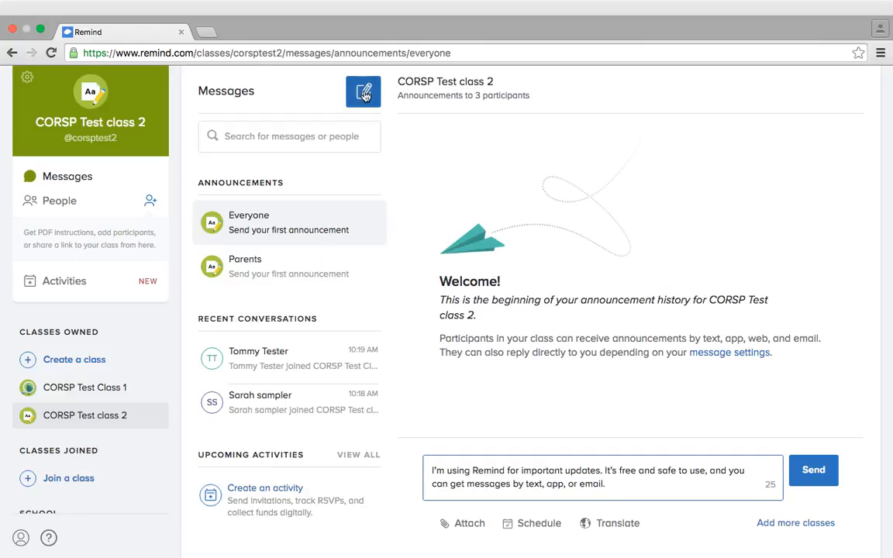
{"action": "left_click", "coordinate": [363, 91]}
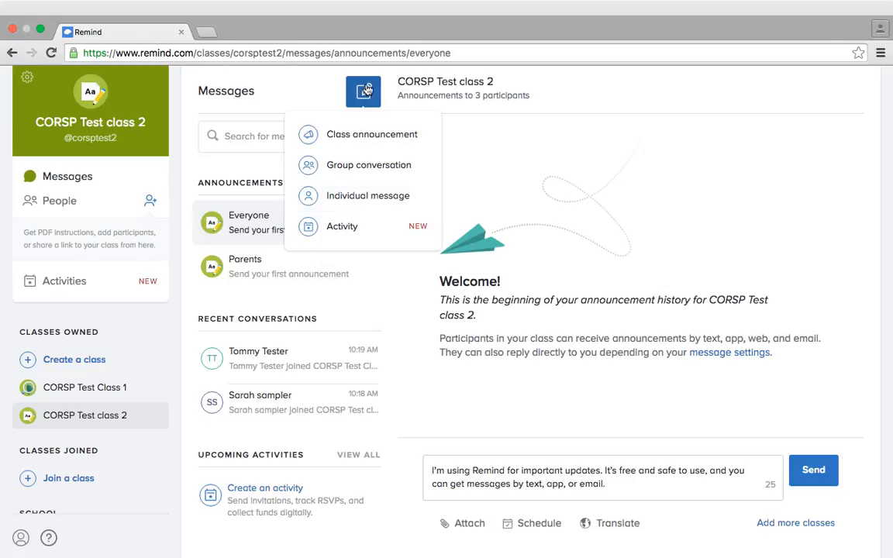
{"action": "mouse_move", "coordinate": [342, 225]}
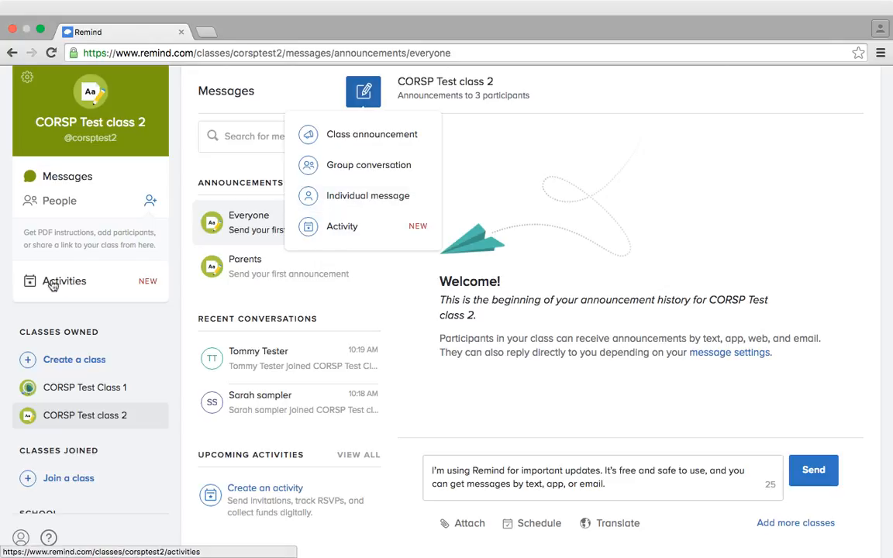
{"action": "left_click", "coordinate": [65, 280]}
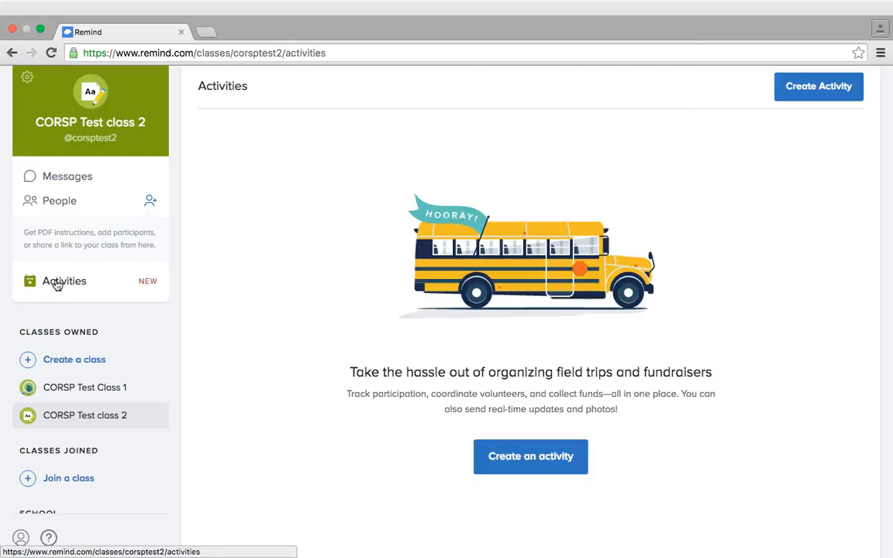
{"action": "mouse_move", "coordinate": [600, 324]}
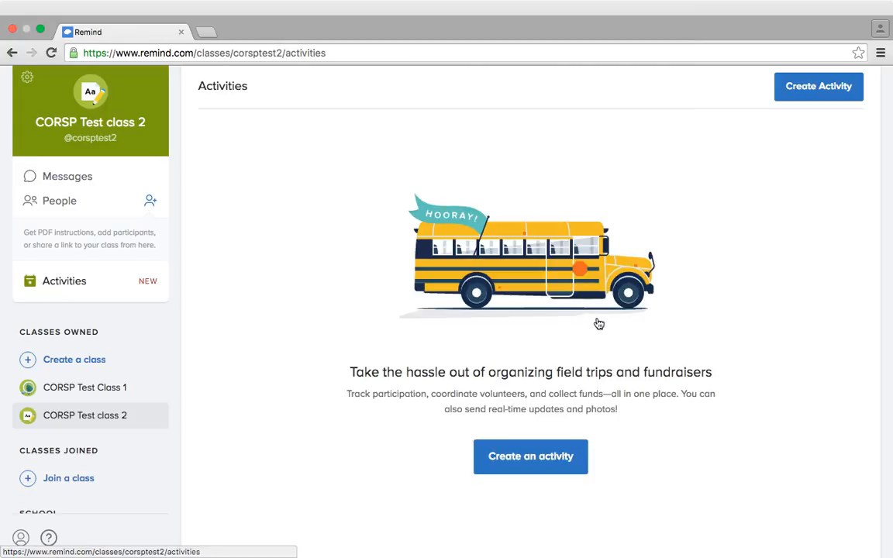
Reopen the activity-type chooser listing field trip, fundraiser, event and item sales
{"action": "left_click", "coordinate": [531, 455]}
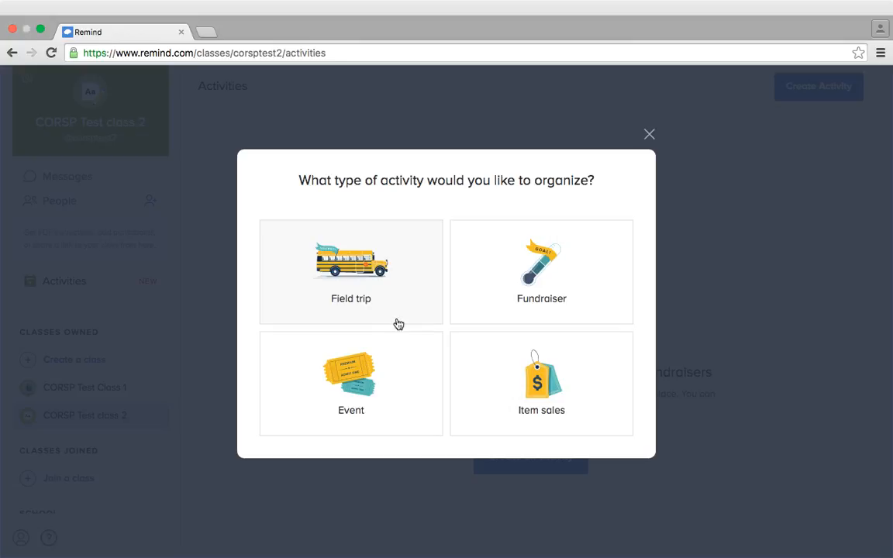
{"action": "left_click", "coordinate": [350, 383]}
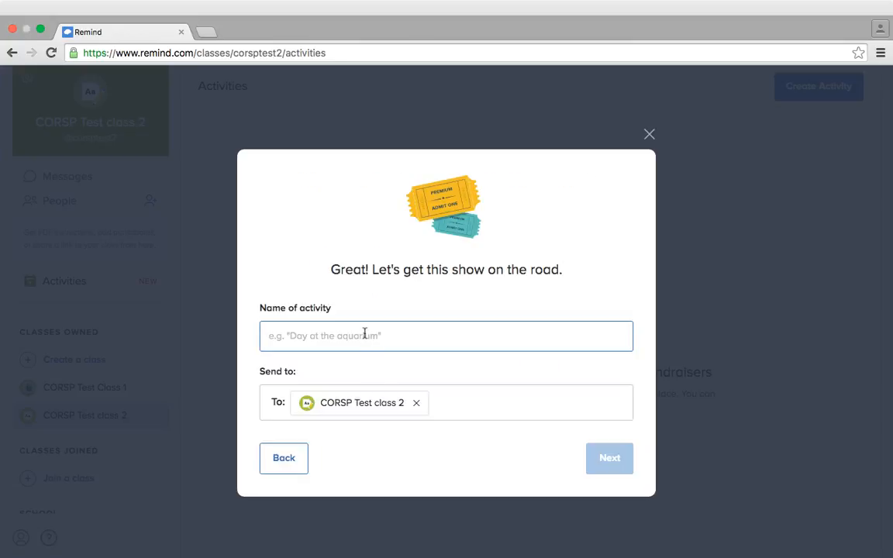
{"action": "left_click", "coordinate": [609, 458]}
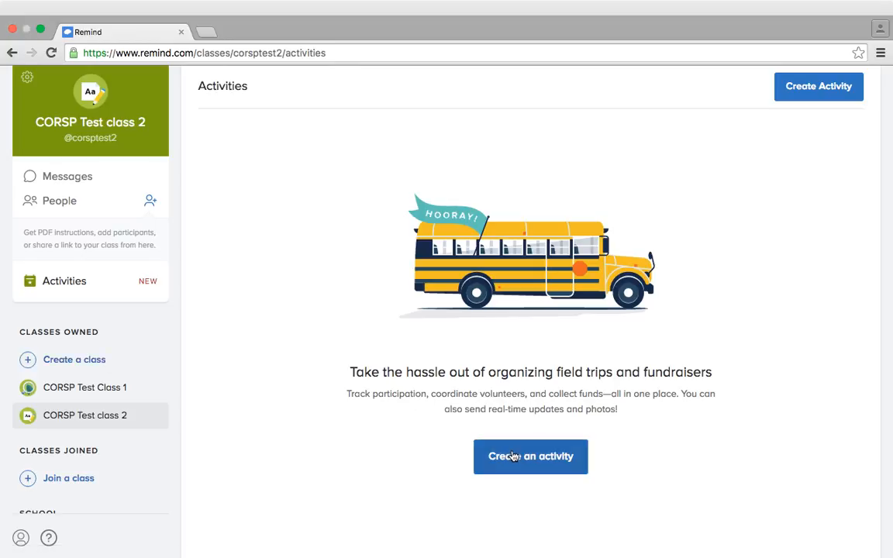
{"action": "left_click", "coordinate": [530, 456]}
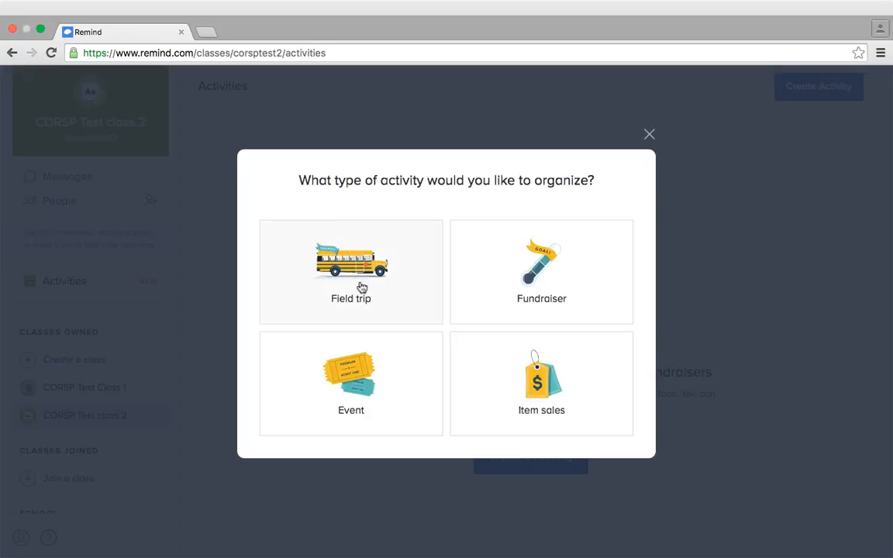
{"action": "mouse_move", "coordinate": [365, 287]}
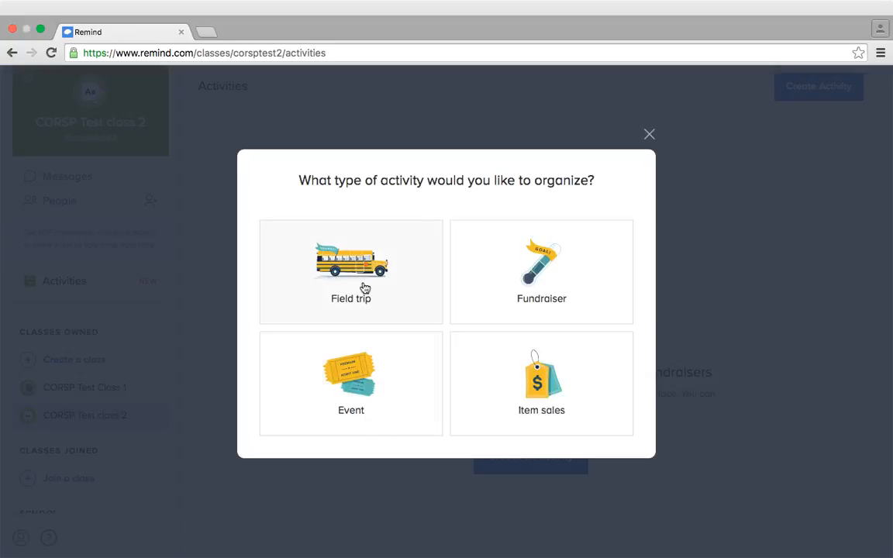
{"action": "mouse_move", "coordinate": [346, 282]}
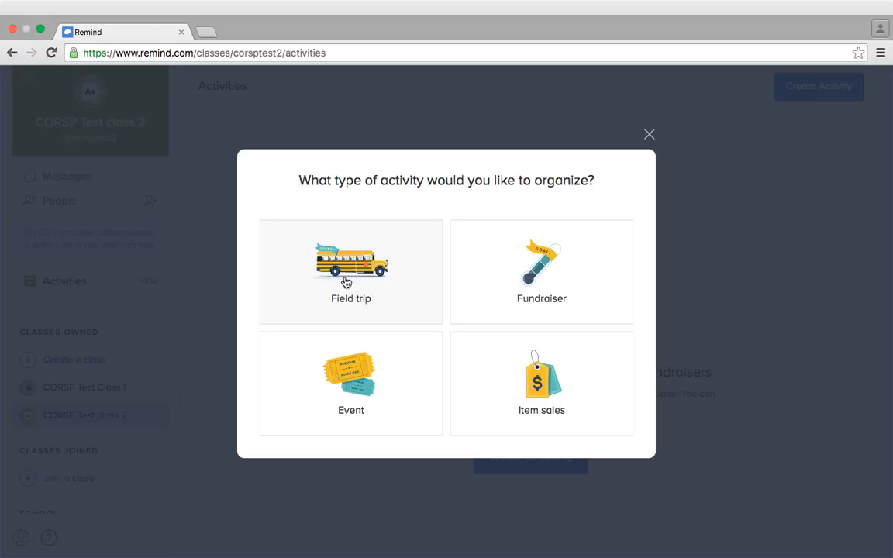
{"action": "mouse_move", "coordinate": [494, 274]}
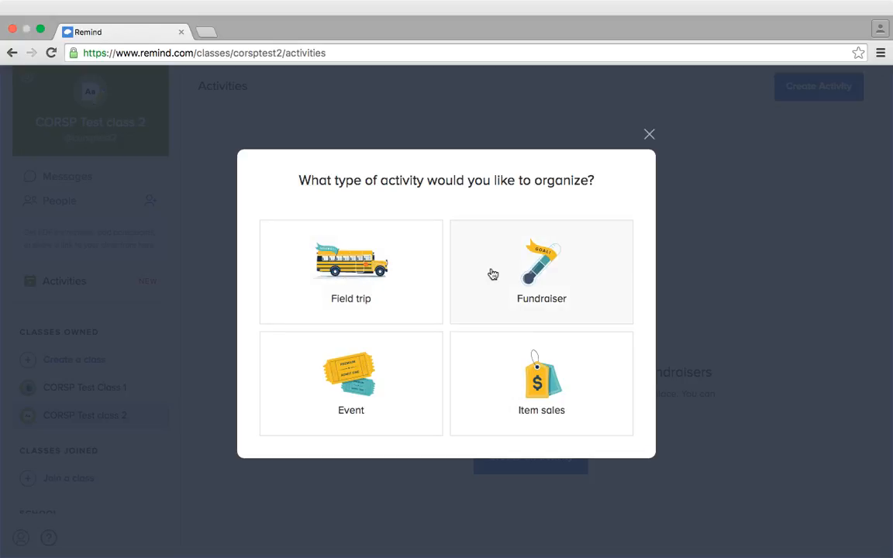
{"action": "mouse_move", "coordinate": [363, 387]}
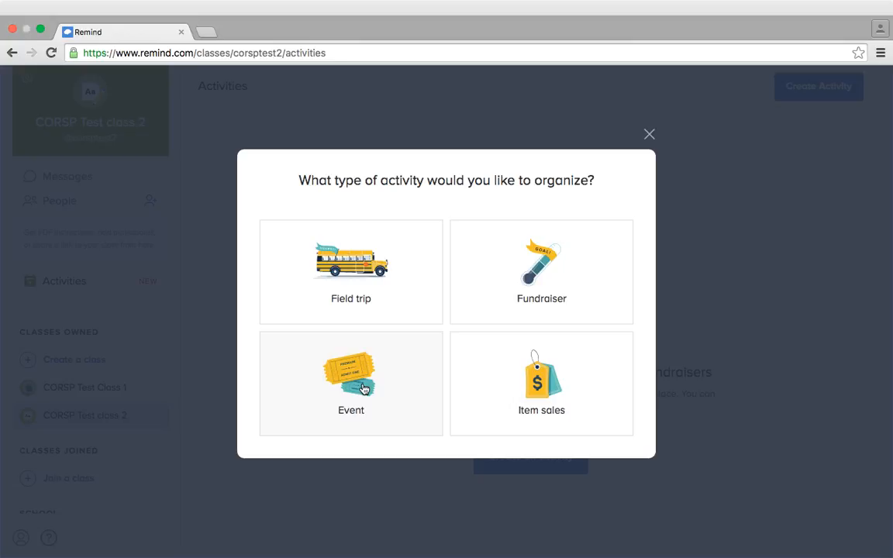
Create an Event named 'Parent Test Meeting' sent to CORSP Test class 2, and continue
{"action": "left_click", "coordinate": [351, 383]}
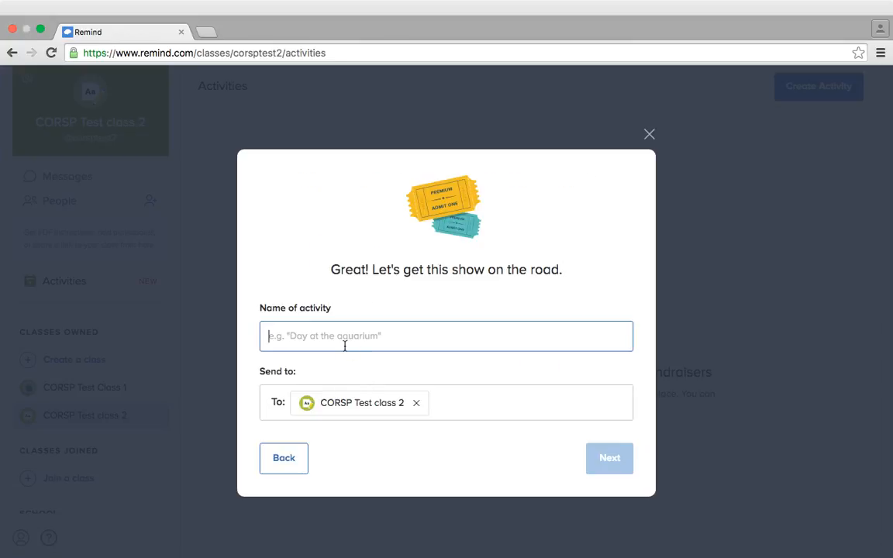
{"action": "type", "text": "Parent test Meeting"}
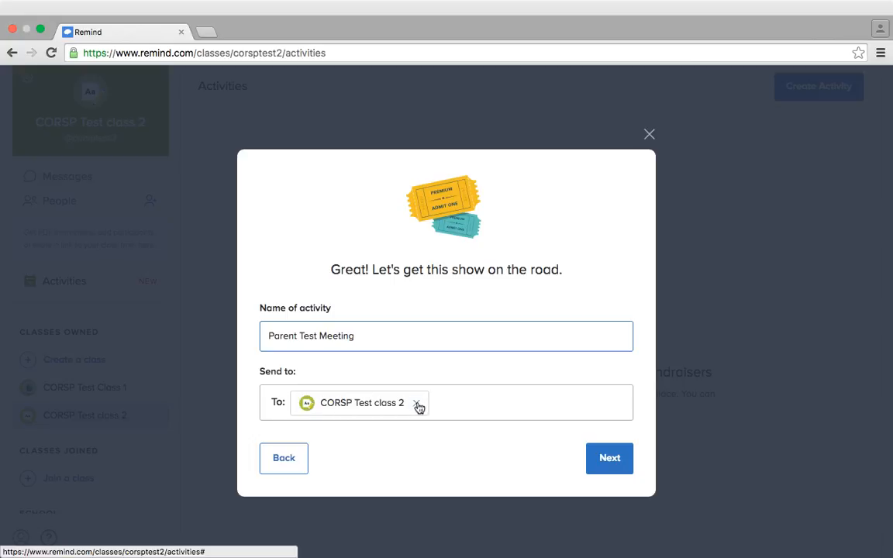
{"action": "left_click", "coordinate": [417, 402]}
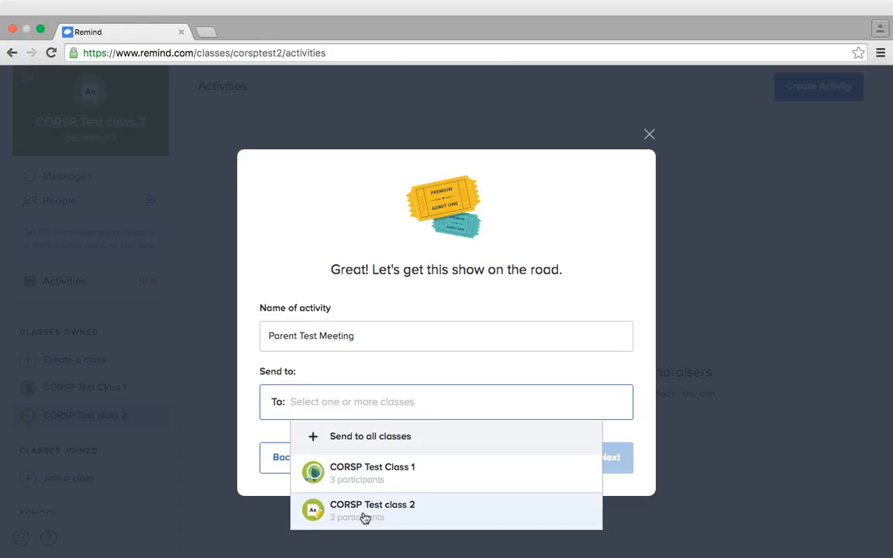
{"action": "mouse_move", "coordinate": [372, 472]}
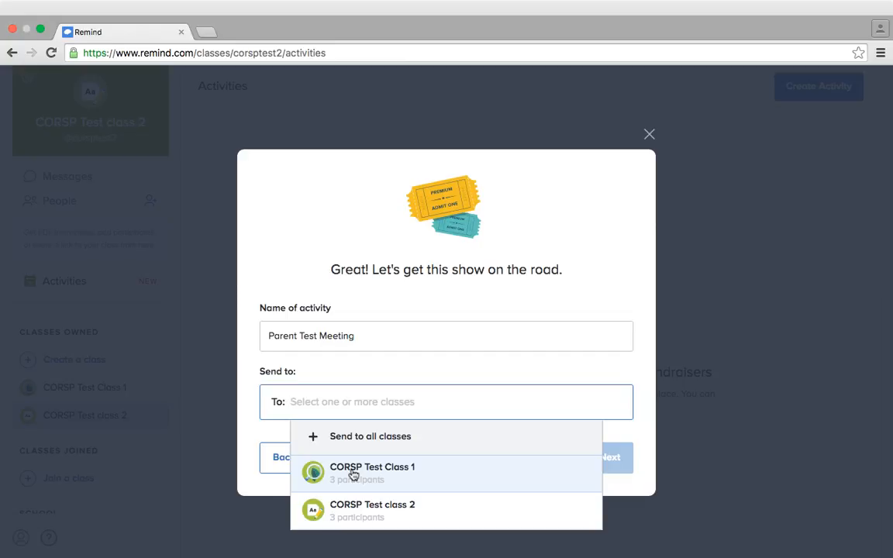
{"action": "left_click", "coordinate": [372, 510]}
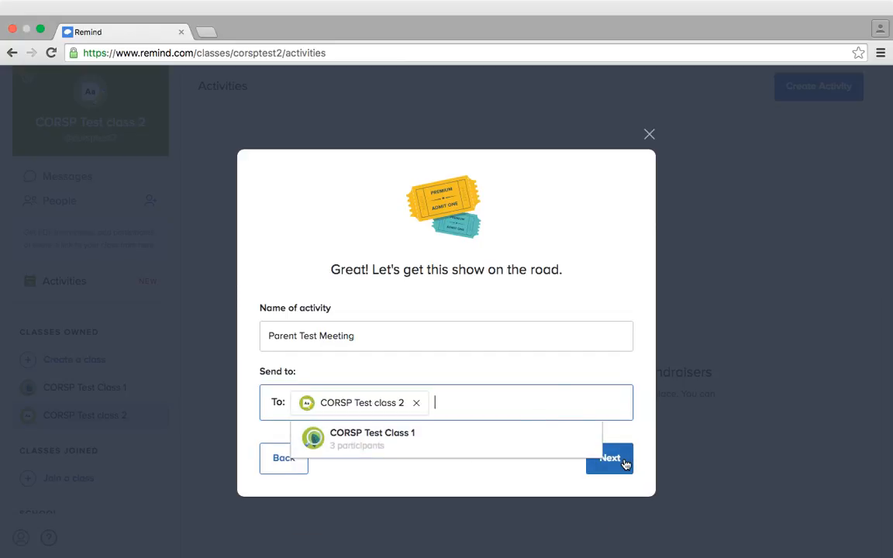
{"action": "left_click", "coordinate": [610, 458]}
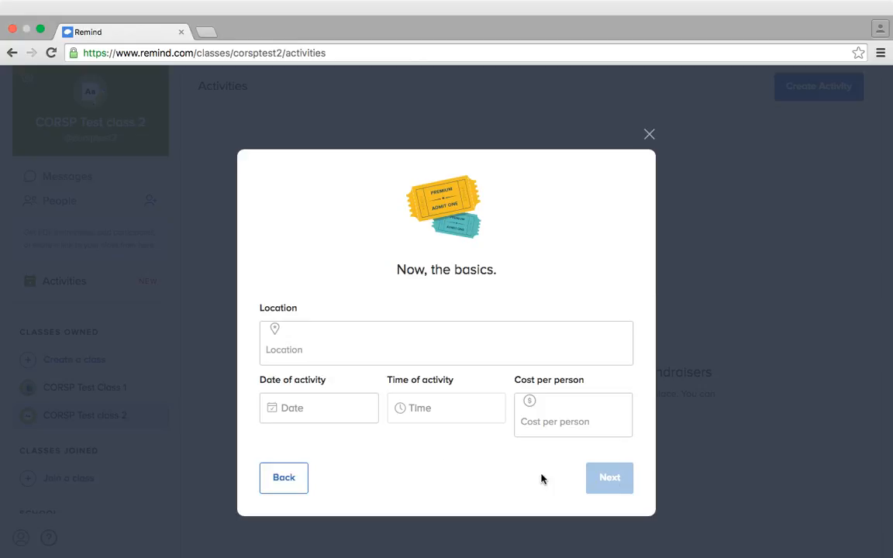
Set the event location to Testerville and date to August 12, then continue
{"action": "left_click", "coordinate": [446, 342]}
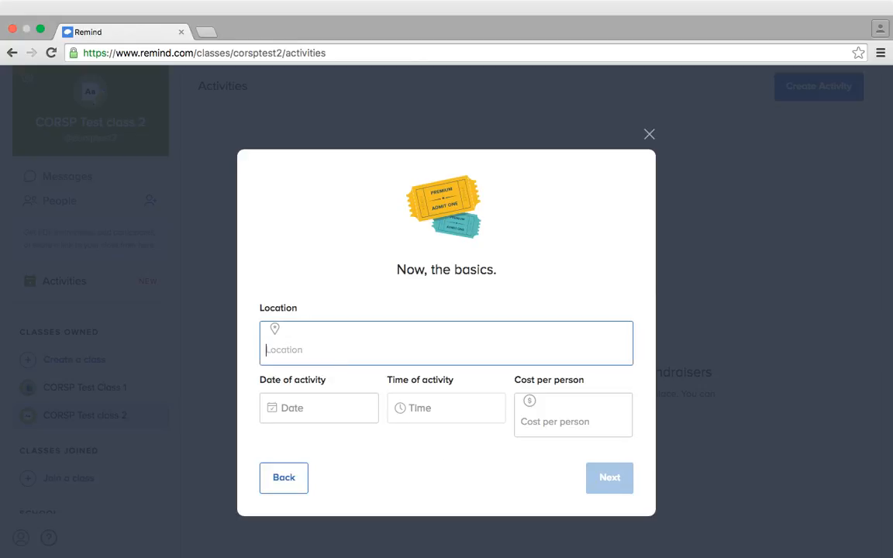
{"action": "type", "text": "Testerviller"}
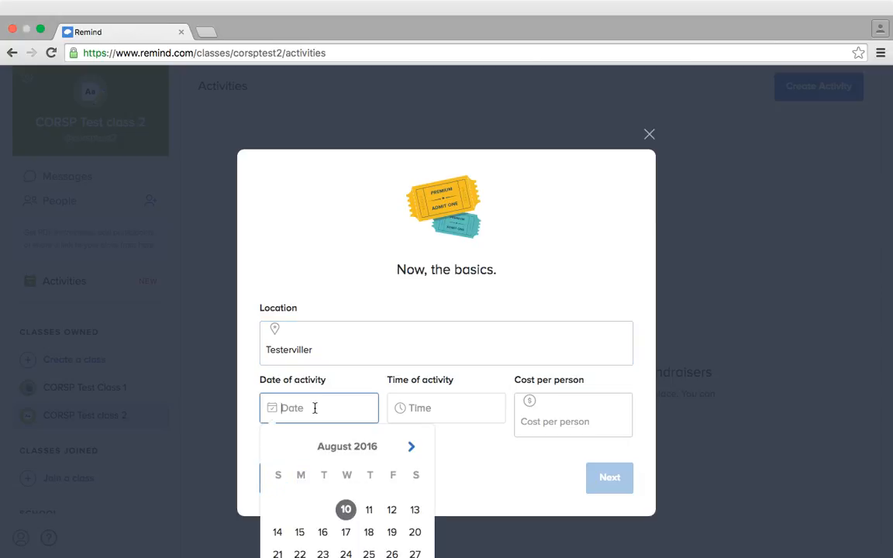
{"action": "left_click", "coordinate": [392, 509]}
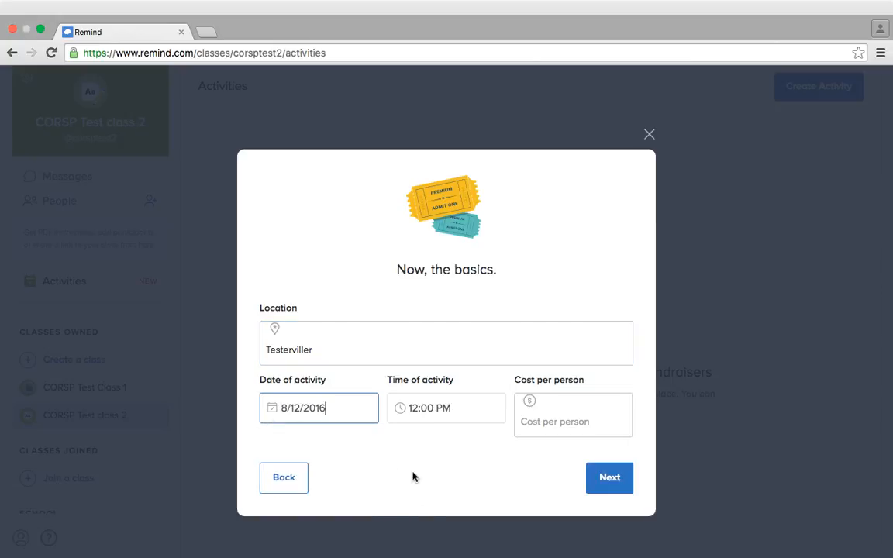
{"action": "left_click", "coordinate": [572, 421]}
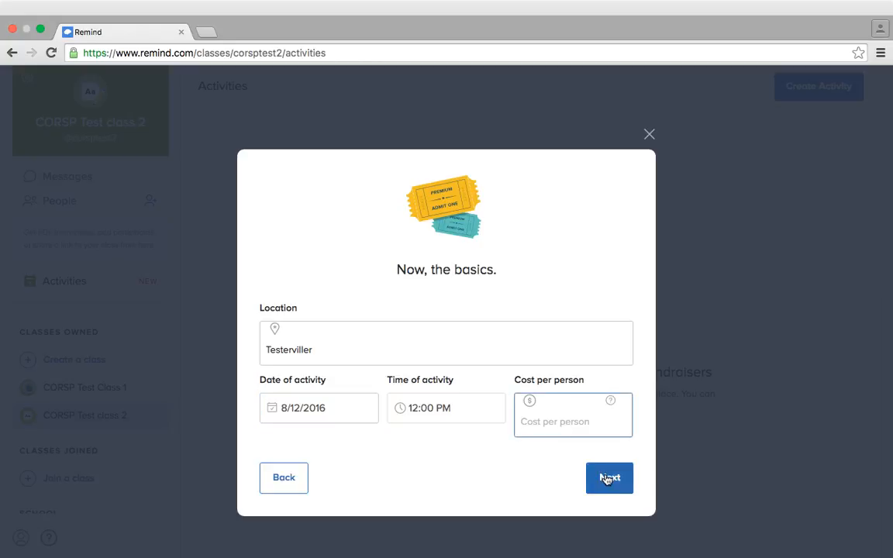
{"action": "left_click", "coordinate": [609, 477]}
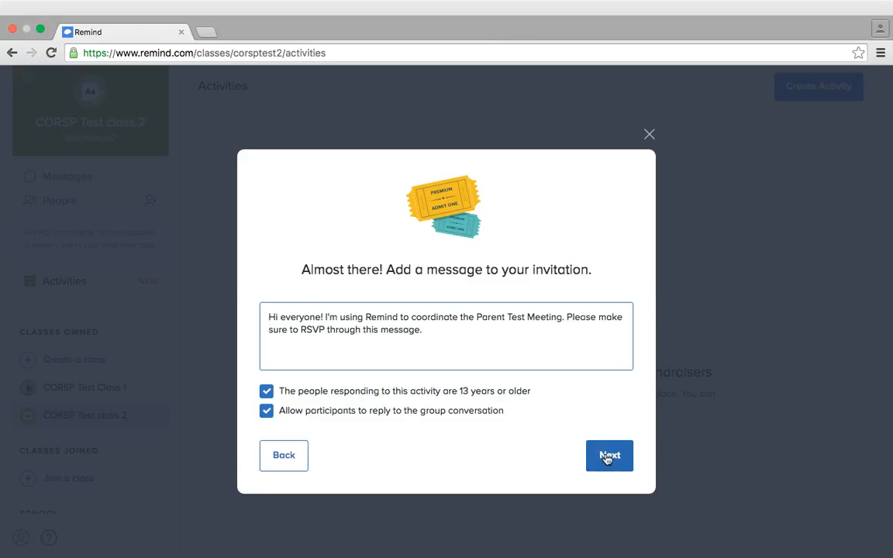
Submit the default Parent Test Meeting invitation with both options ticked
{"action": "left_click", "coordinate": [609, 455]}
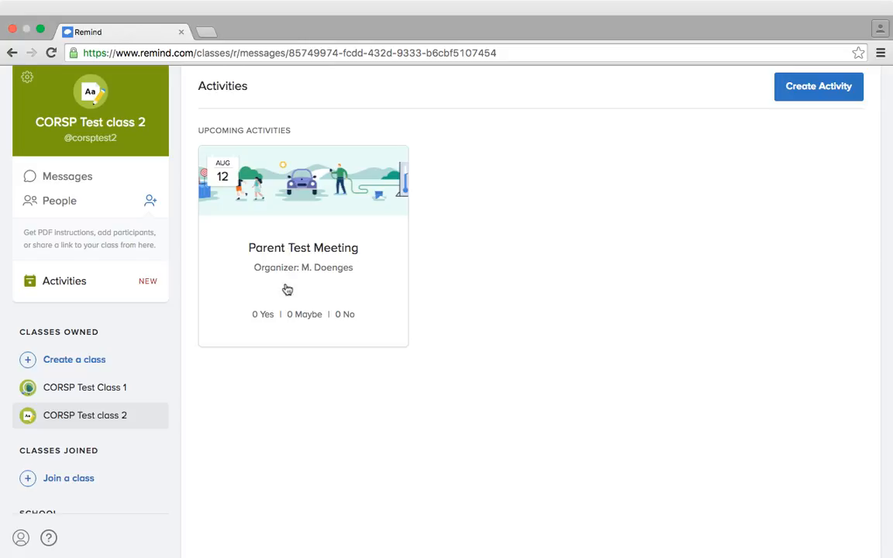
{"action": "mouse_move", "coordinate": [128, 186]}
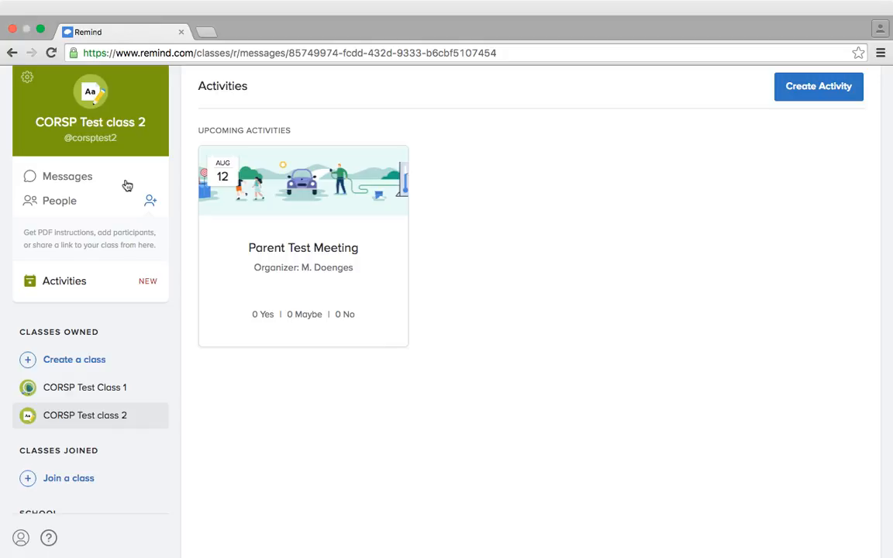
{"action": "left_click", "coordinate": [67, 176]}
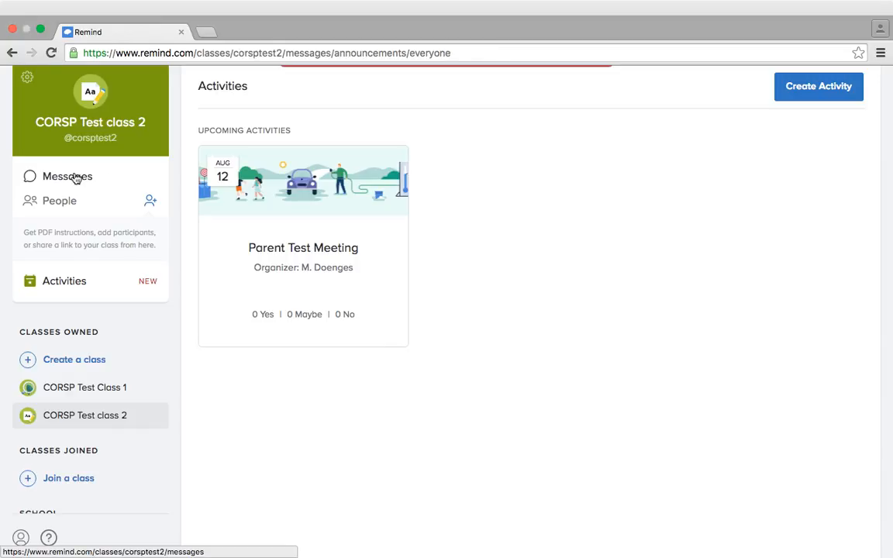
{"action": "left_click", "coordinate": [67, 176]}
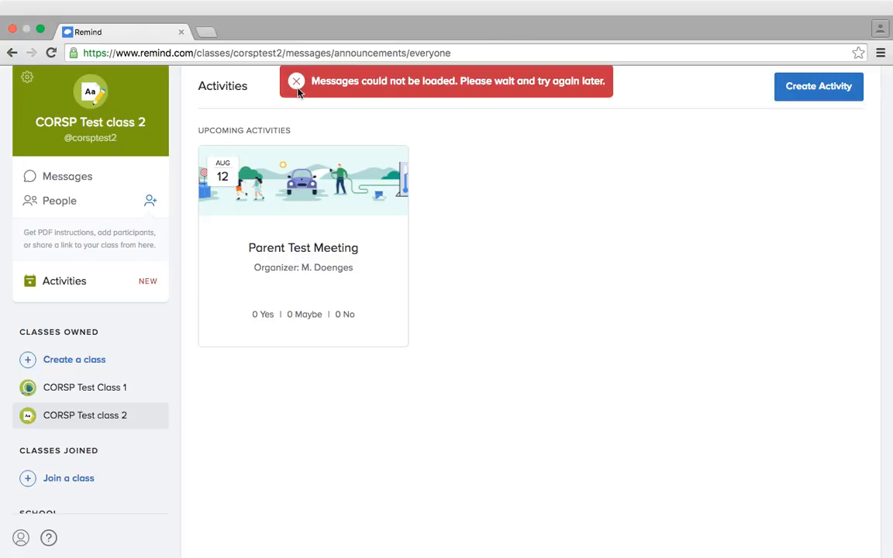
{"action": "mouse_move", "coordinate": [316, 258]}
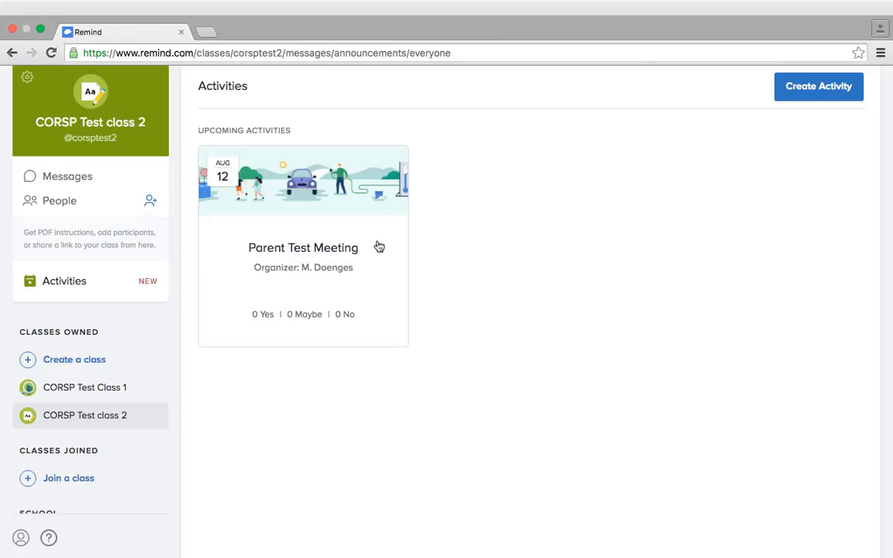
{"action": "mouse_move", "coordinate": [326, 252]}
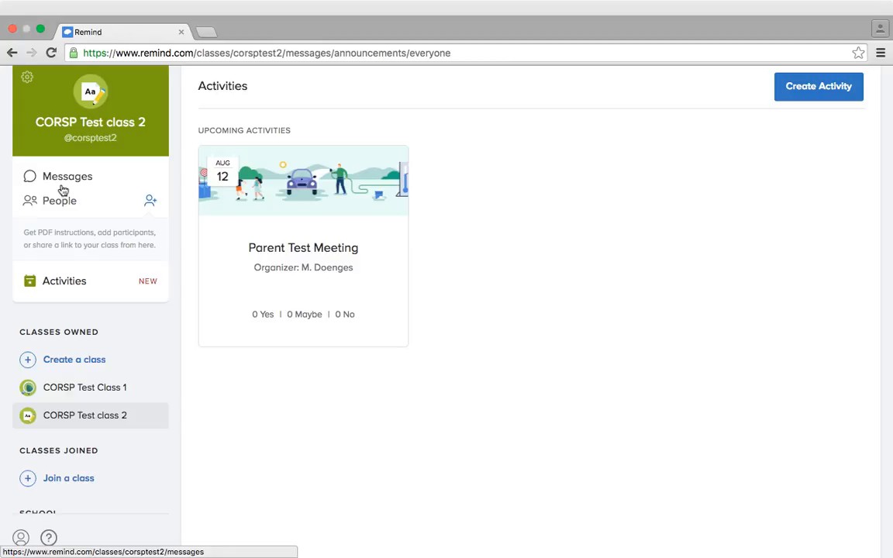
{"action": "mouse_move", "coordinate": [307, 243]}
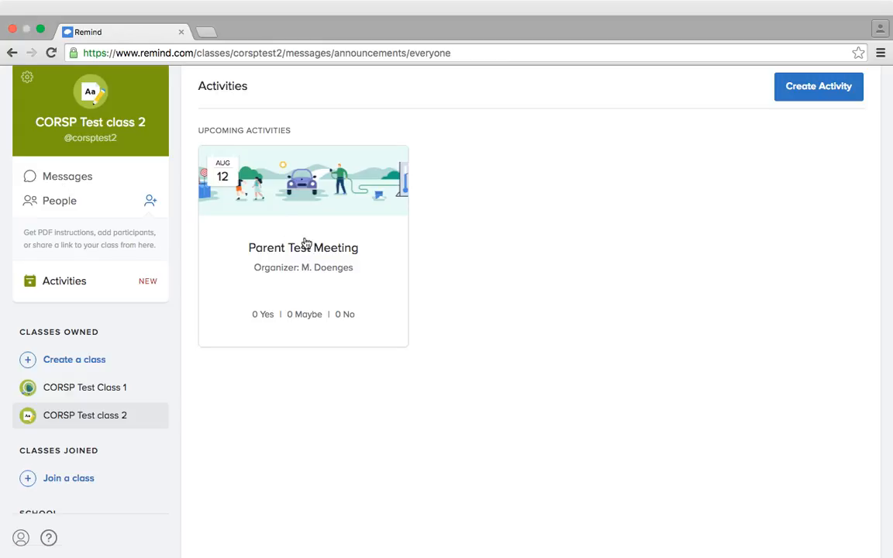
{"action": "mouse_move", "coordinate": [304, 258]}
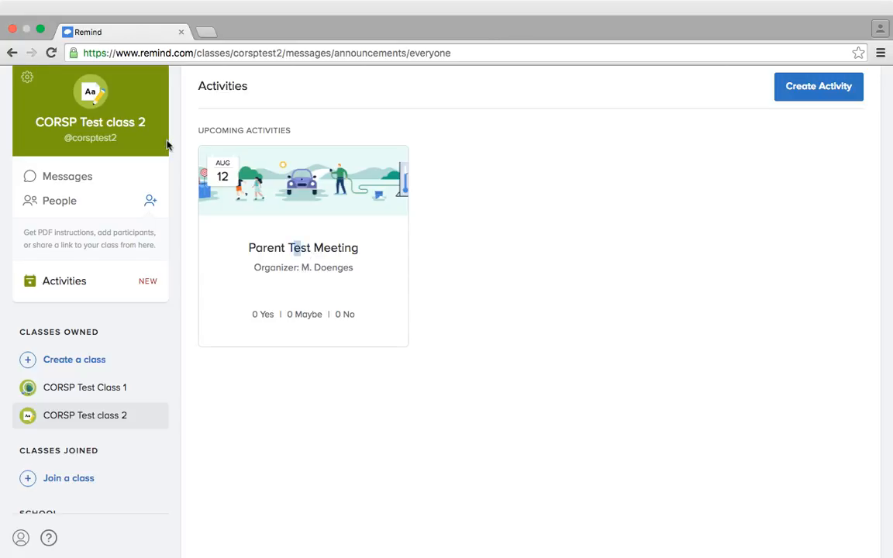
{"action": "left_click", "coordinate": [67, 176]}
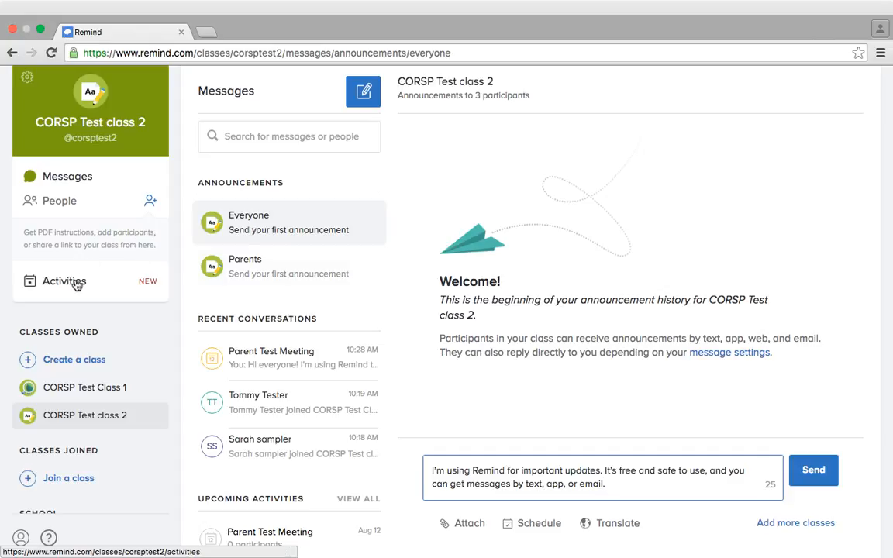
{"action": "left_click", "coordinate": [65, 280]}
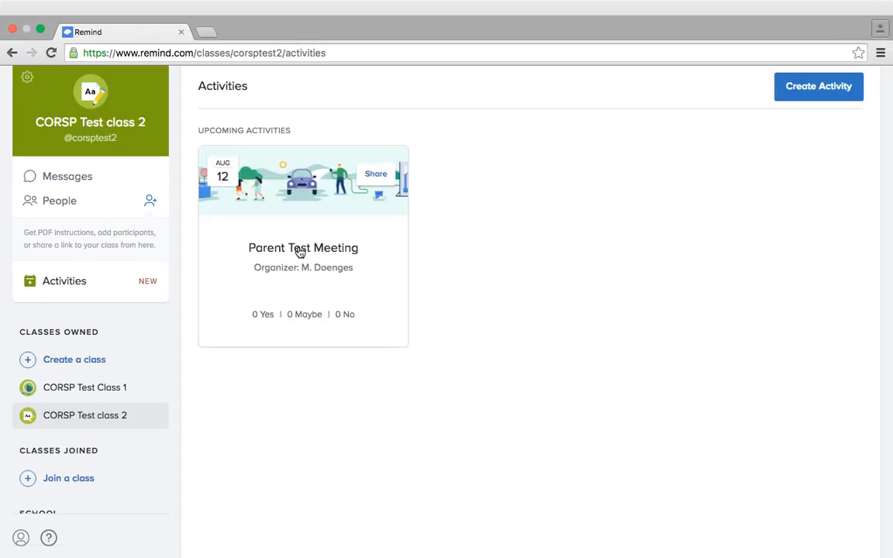
Open the Parent Test Meeting card to show its invitees, Tommy Tester and Sarah sampler
{"action": "left_click", "coordinate": [303, 247]}
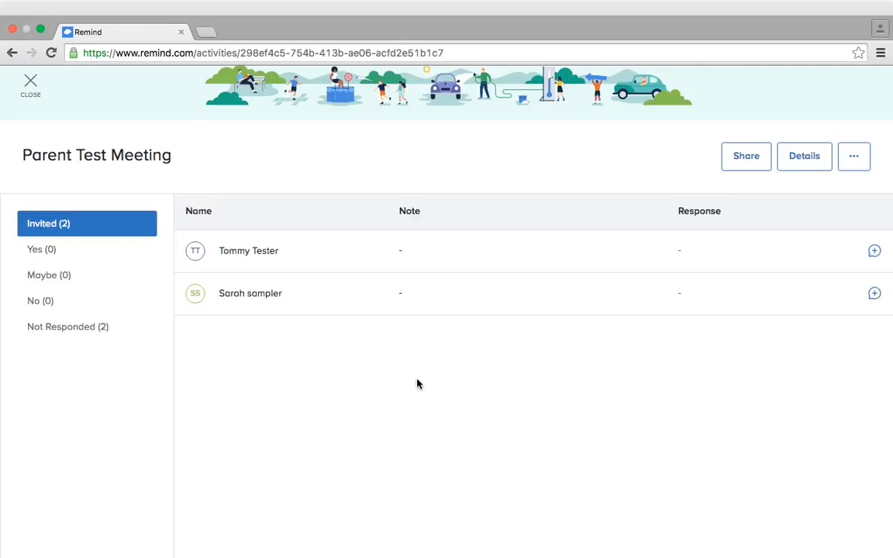
{"action": "mouse_move", "coordinate": [195, 240]}
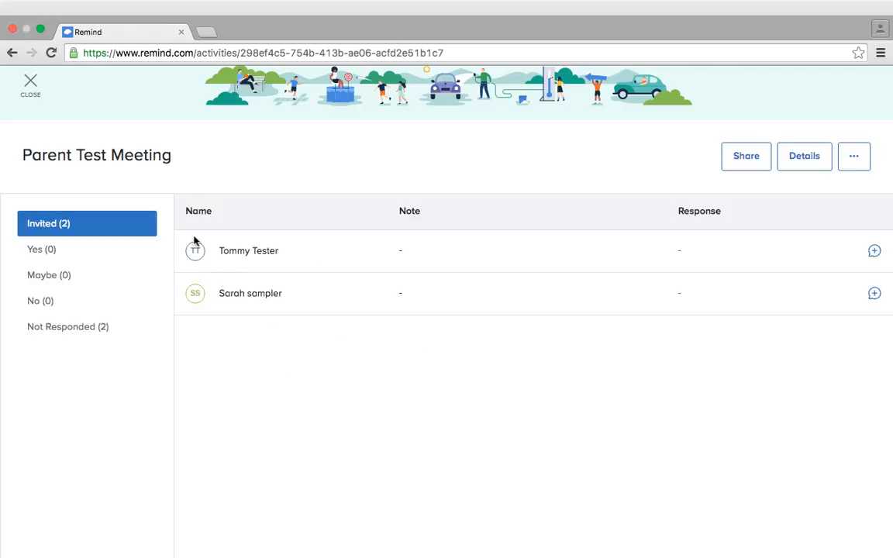
{"action": "mouse_move", "coordinate": [240, 153]}
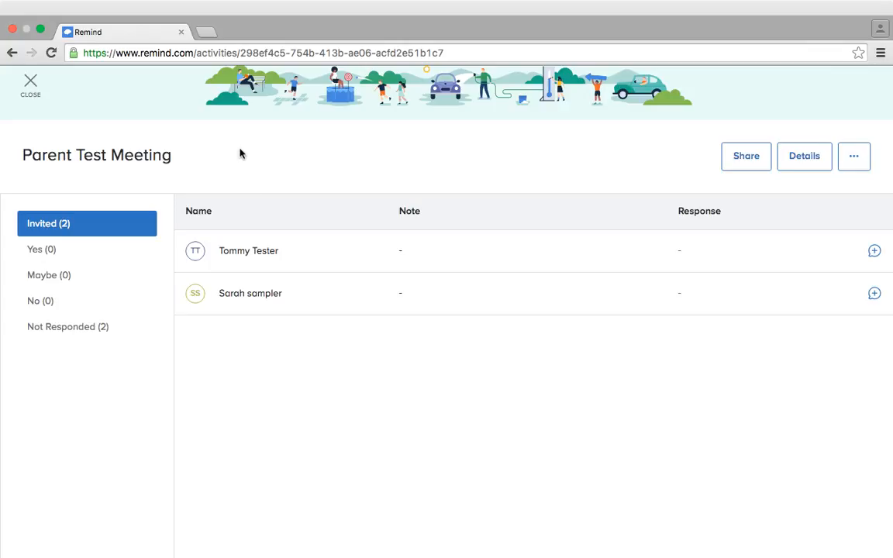
{"action": "mouse_move", "coordinate": [219, 345]}
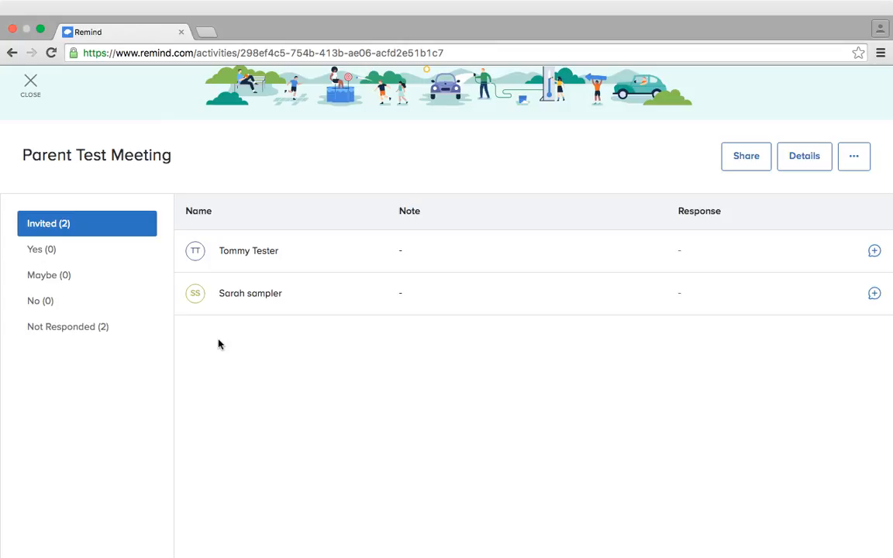
{"action": "mouse_move", "coordinate": [248, 269]}
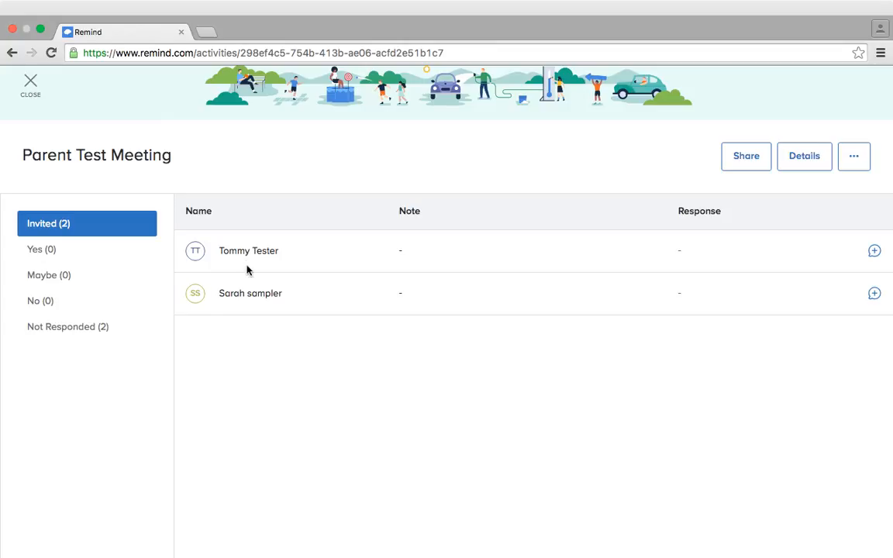
{"action": "mouse_move", "coordinate": [394, 282]}
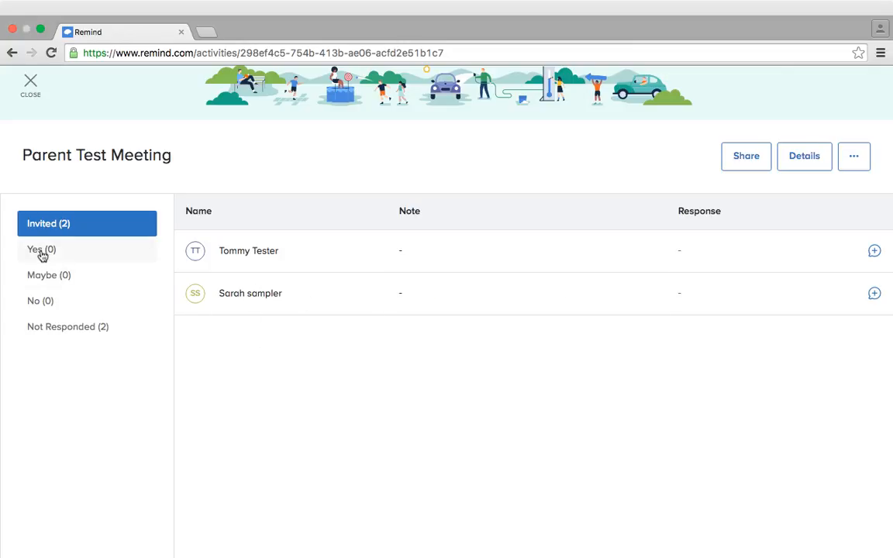
{"action": "mouse_move", "coordinate": [70, 275]}
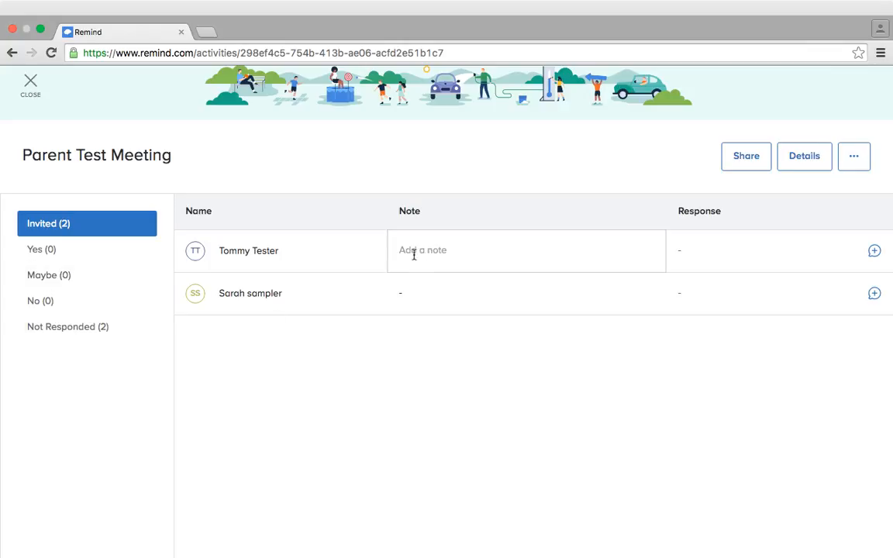
Add the note 'Test' to Tommy Tester's invitee row and save it
{"action": "type", "text": "T"}
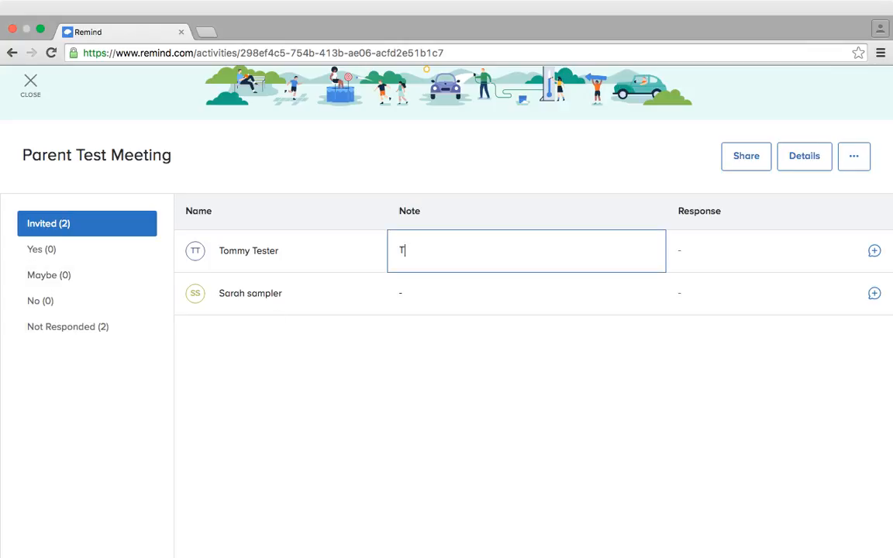
{"action": "type", "text": "est"}
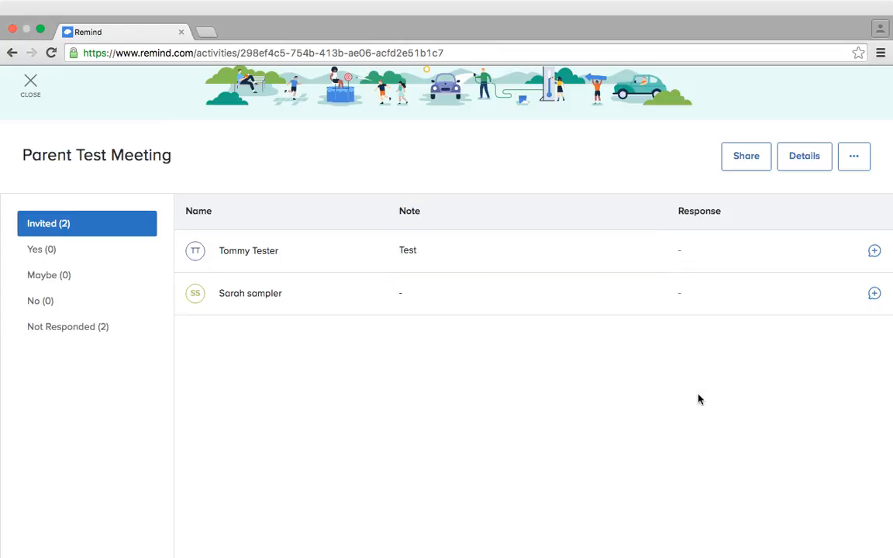
{"action": "mouse_move", "coordinate": [693, 242]}
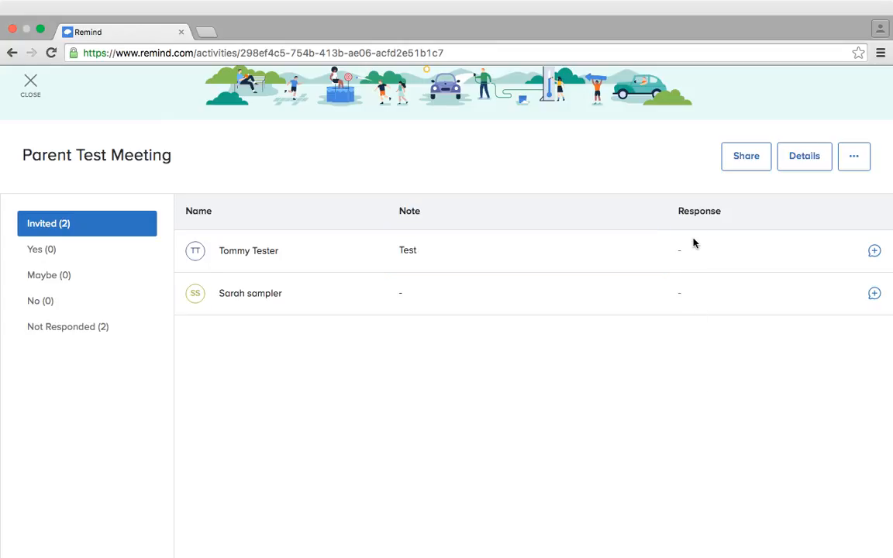
{"action": "mouse_move", "coordinate": [875, 250]}
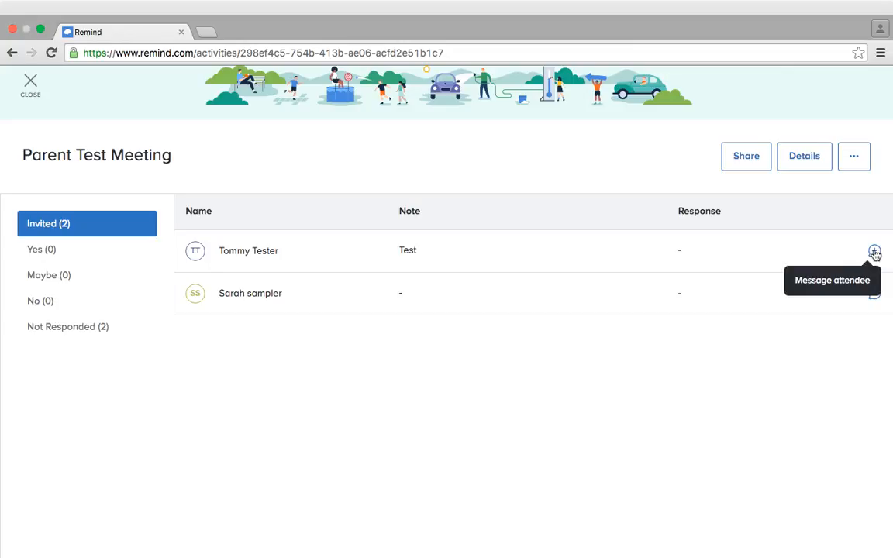
{"action": "left_click", "coordinate": [853, 156]}
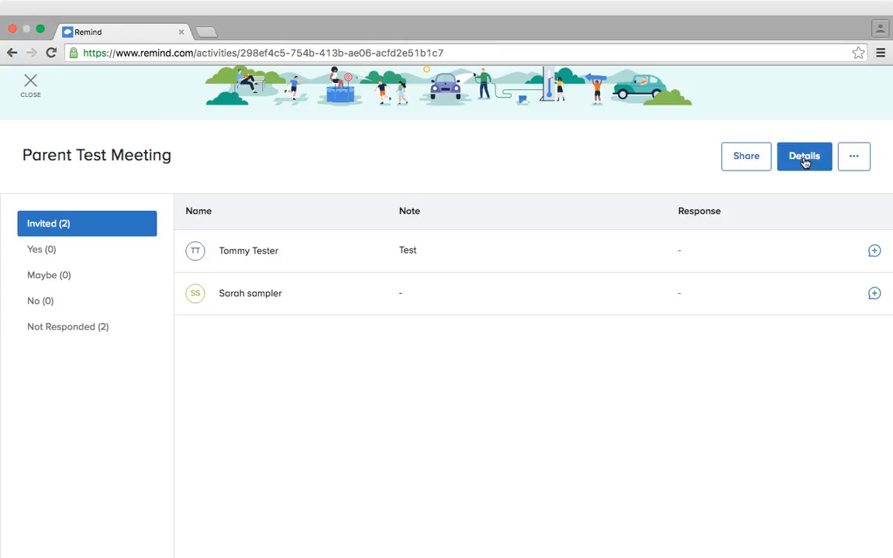
View the Parent Test Meeting details and close them without changes
{"action": "left_click", "coordinate": [804, 156]}
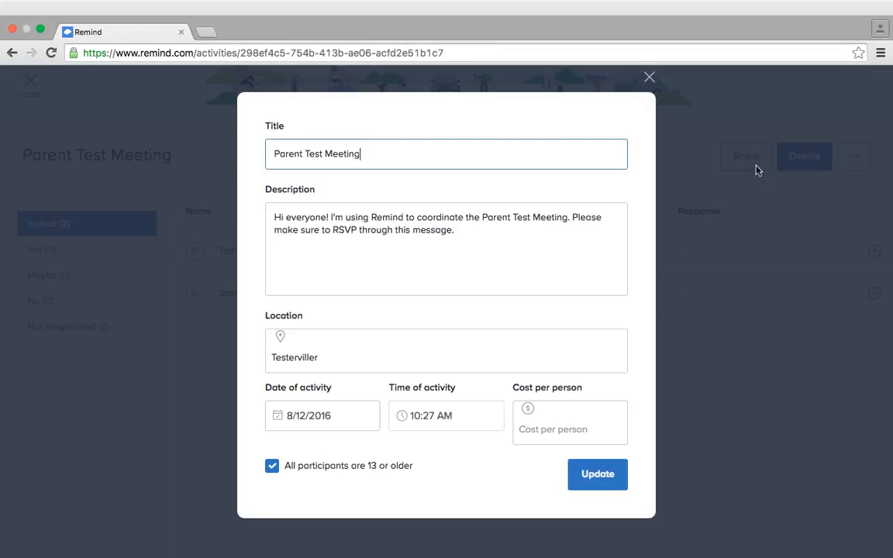
{"action": "mouse_move", "coordinate": [289, 282]}
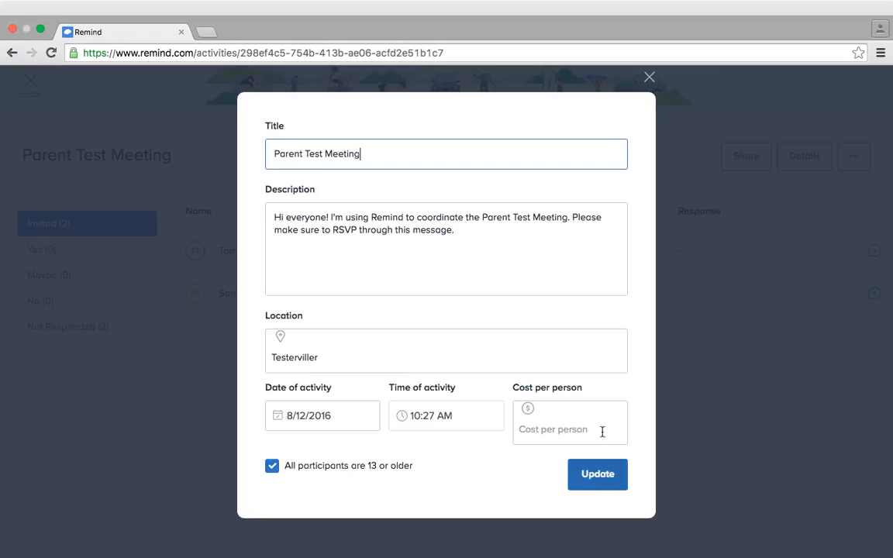
{"action": "left_click", "coordinate": [597, 474]}
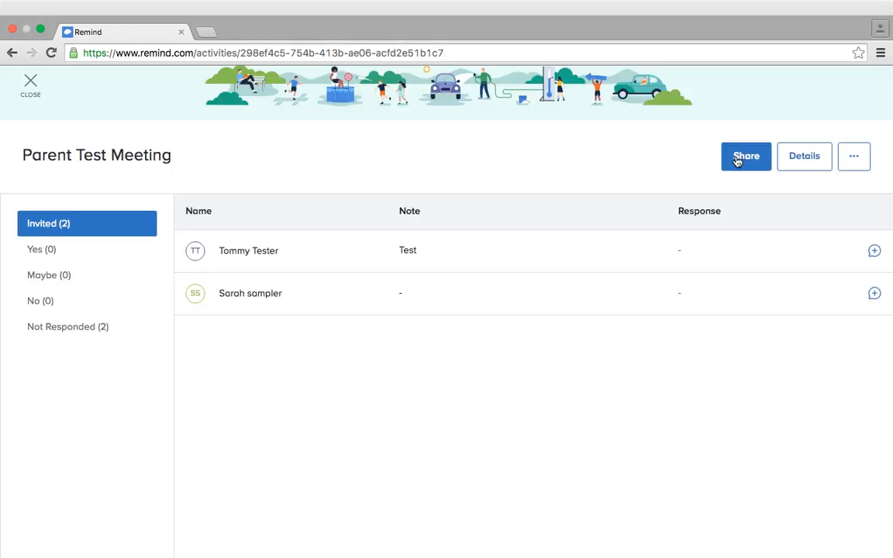
{"action": "mouse_move", "coordinate": [30, 83]}
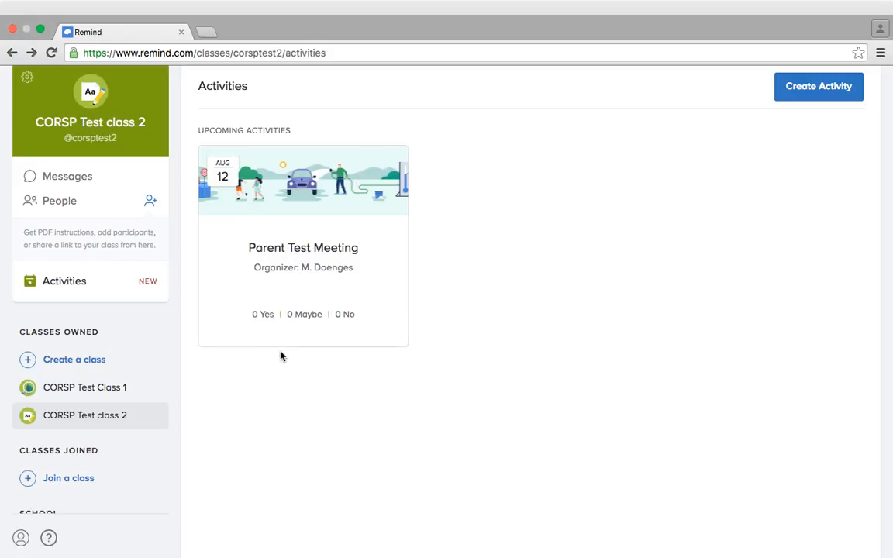
{"action": "left_click", "coordinate": [67, 176]}
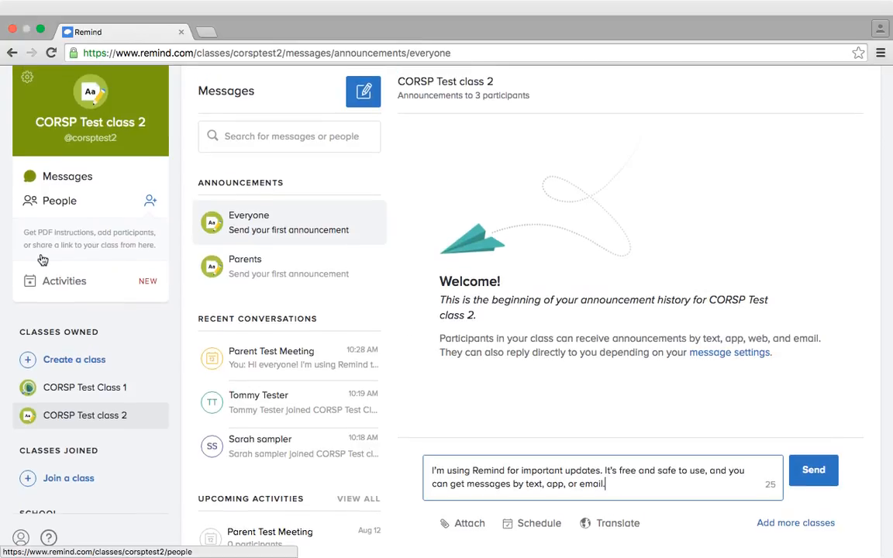
{"action": "left_click", "coordinate": [64, 280]}
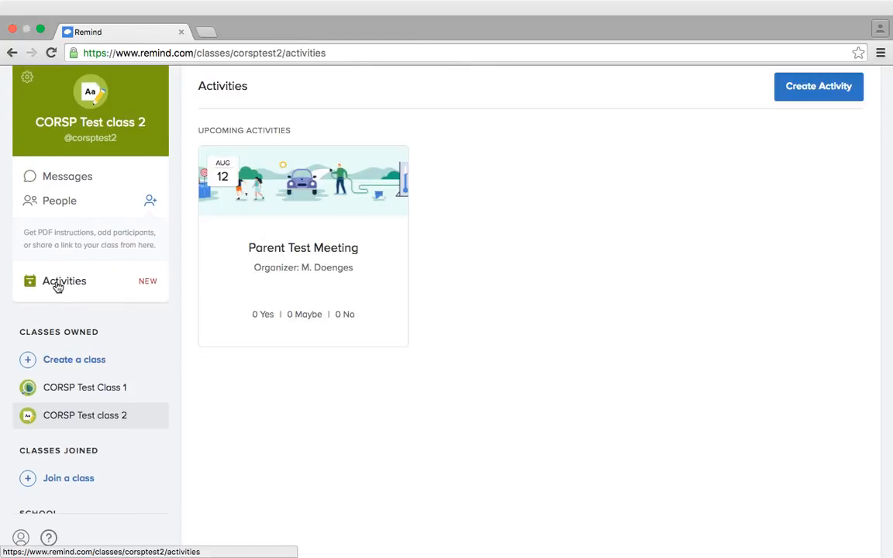
{"action": "left_click", "coordinate": [818, 86]}
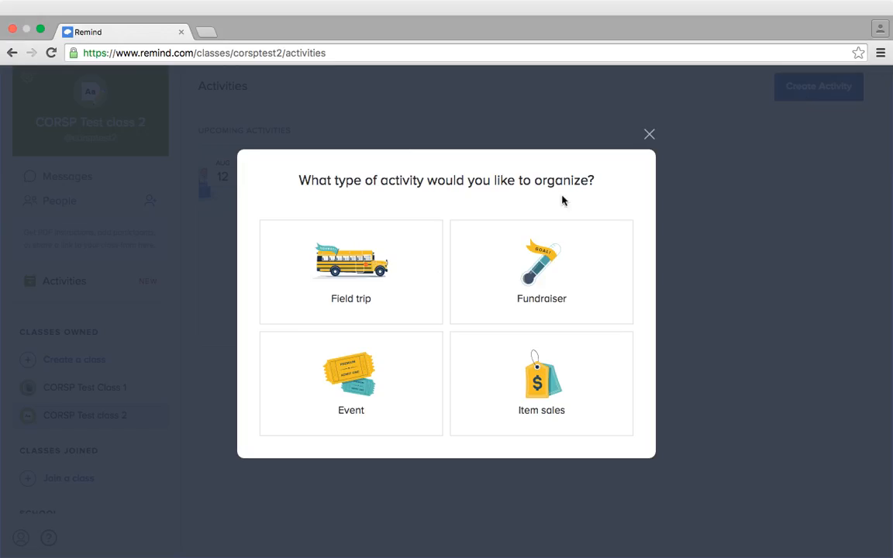
{"action": "mouse_move", "coordinate": [654, 115]}
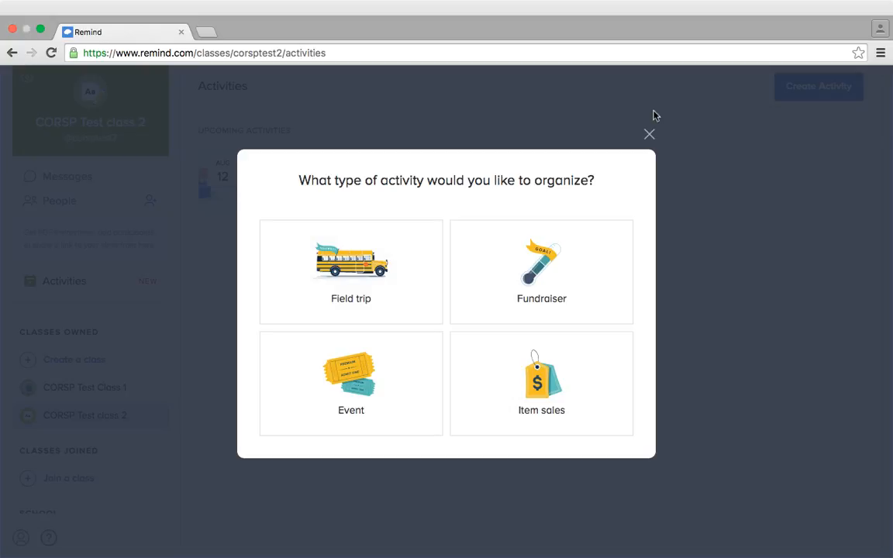
{"action": "left_click", "coordinate": [649, 134]}
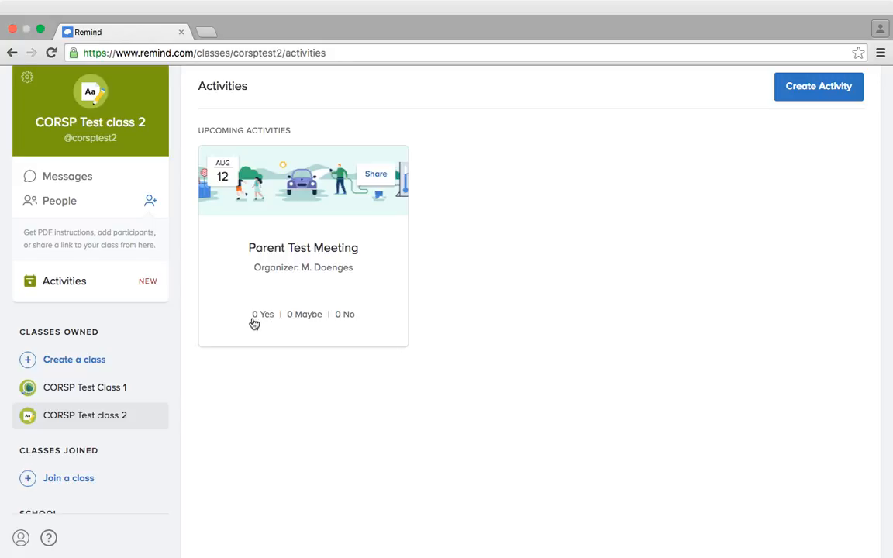
{"action": "mouse_move", "coordinate": [391, 230]}
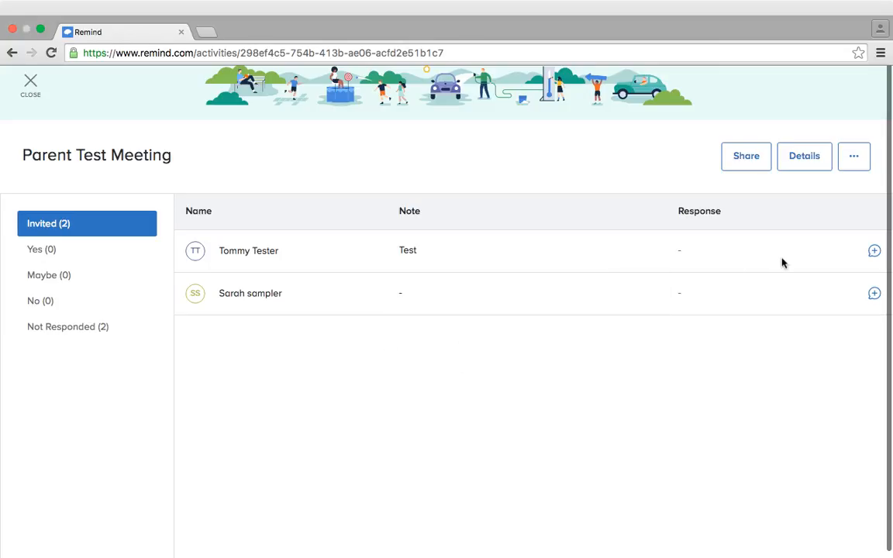
{"action": "mouse_move", "coordinate": [175, 169]}
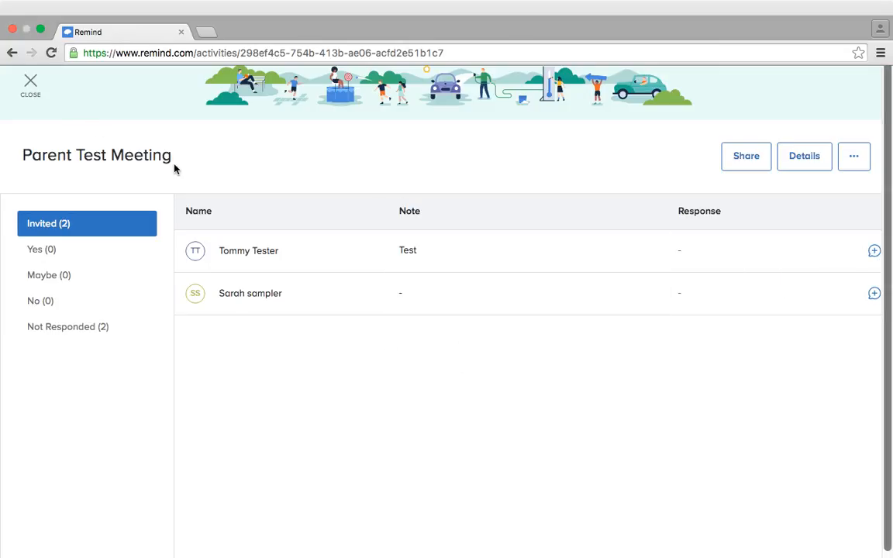